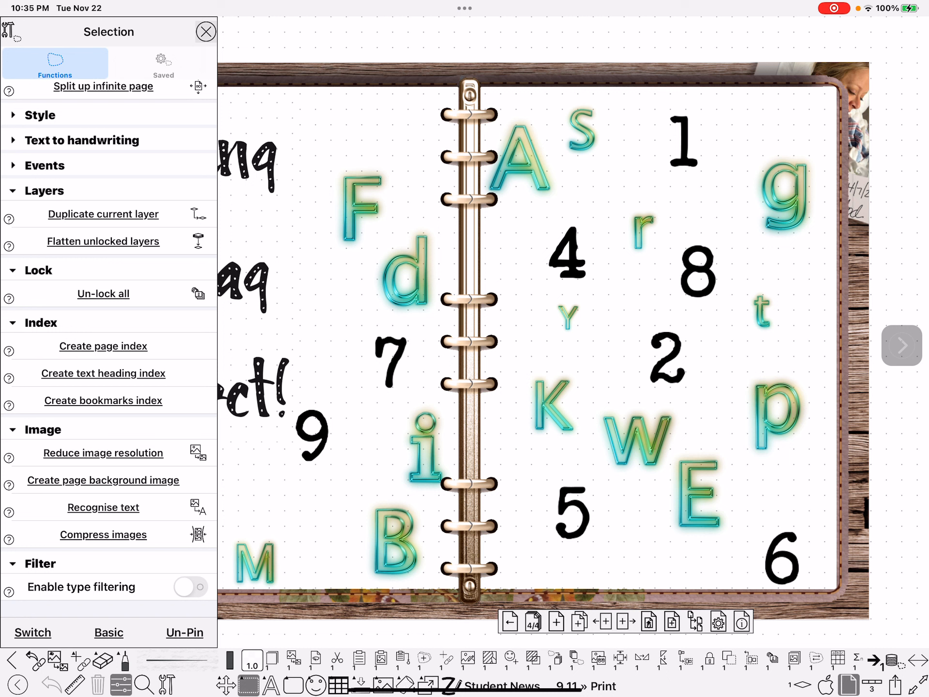
# Step: Close the Selection functions panel so the whole Using Drag Select! page shows
pyautogui.click(206, 31)
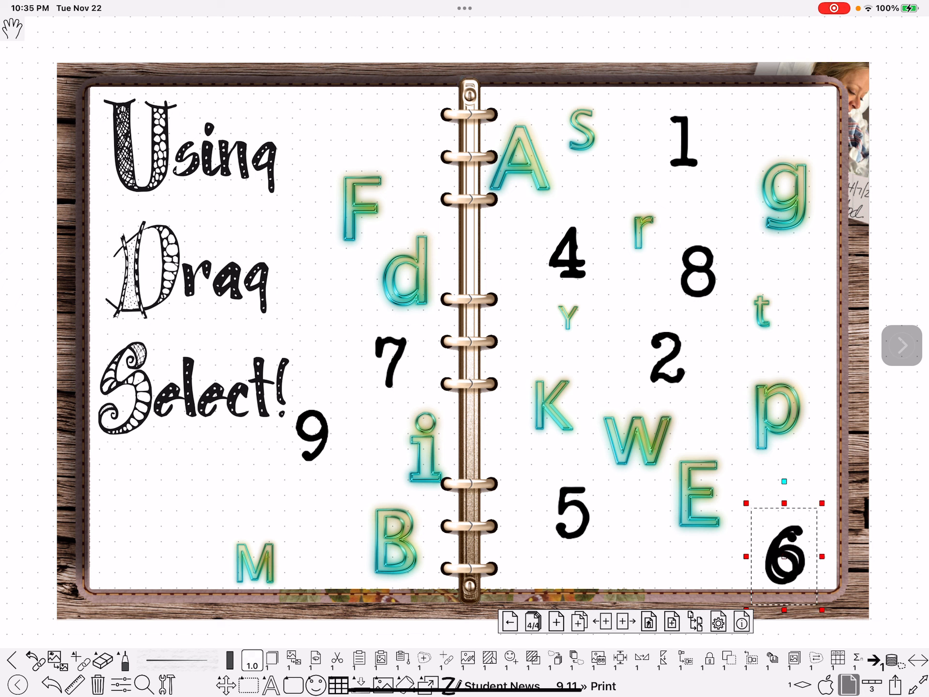
# Step: Nudge the 6 up and to the right, then deselect it
pyautogui.moveTo(779, 554); pyautogui.dragTo(795, 539)
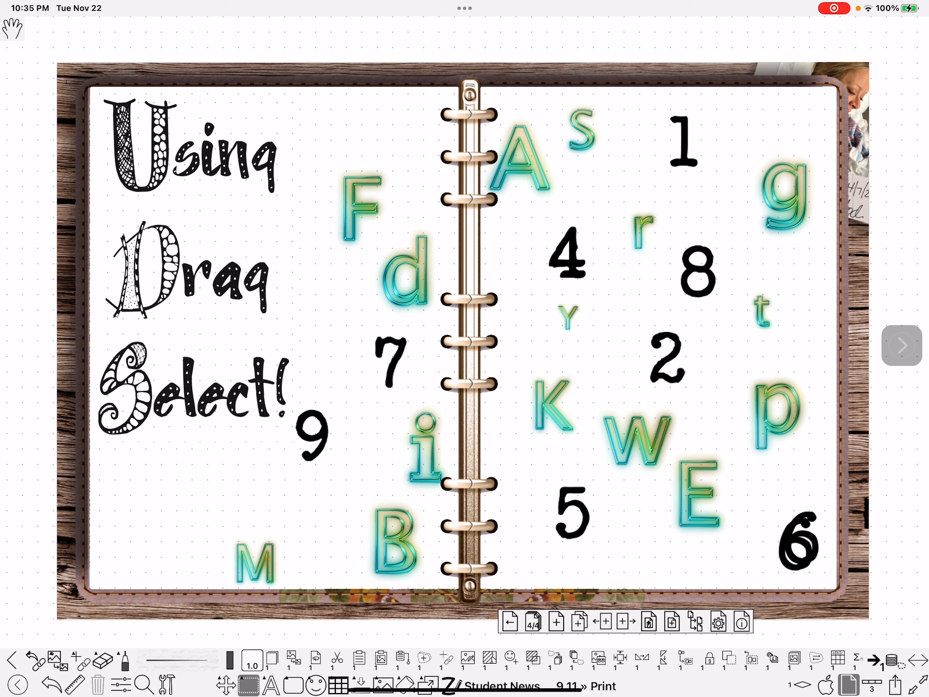
pyautogui.moveTo(794, 540); pyautogui.dragTo(869, 578)
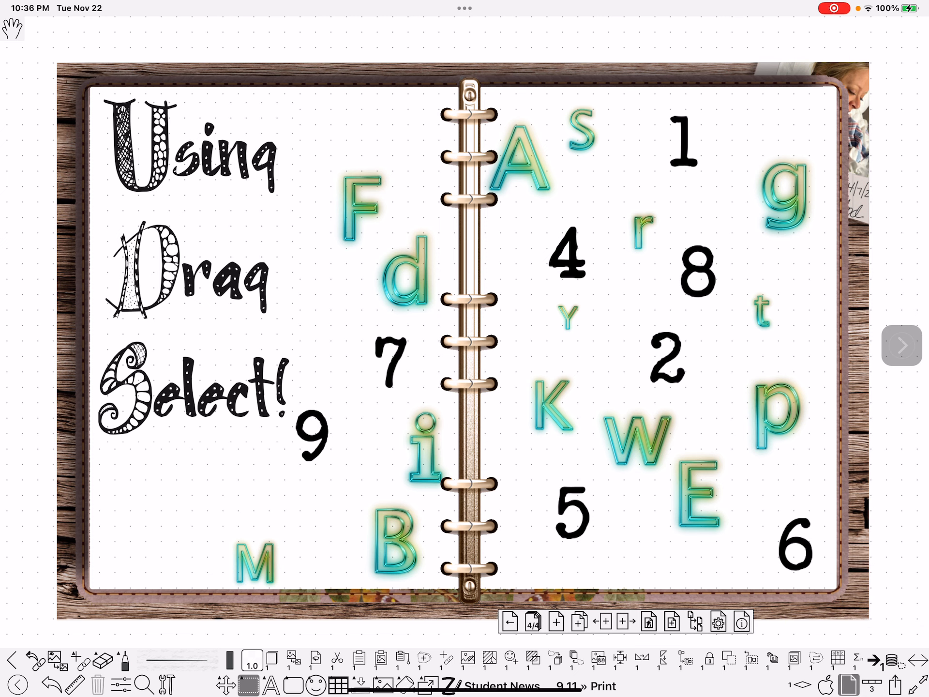
pyautogui.click(168, 685)
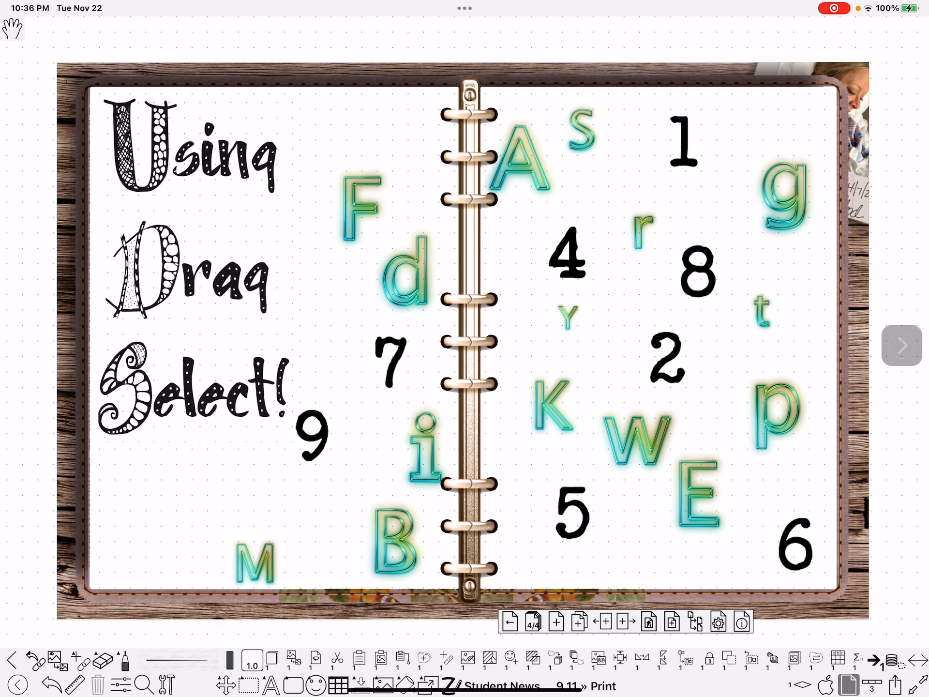
# Step: Drag-select the black numbers 5 and 6 together in one selection box
pyautogui.click(794, 539)
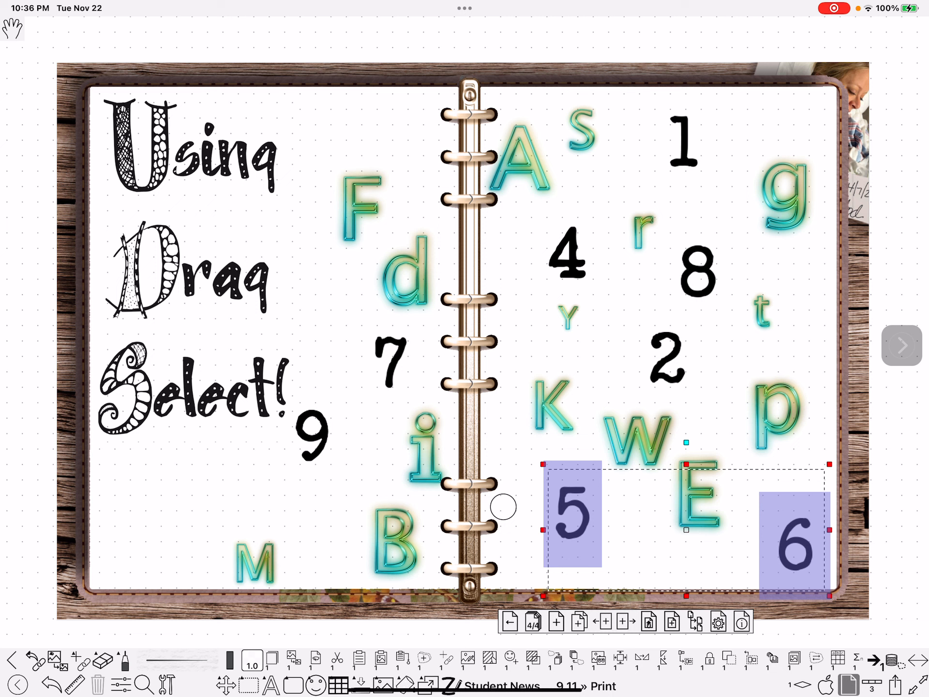
pyautogui.moveTo(330, 584)
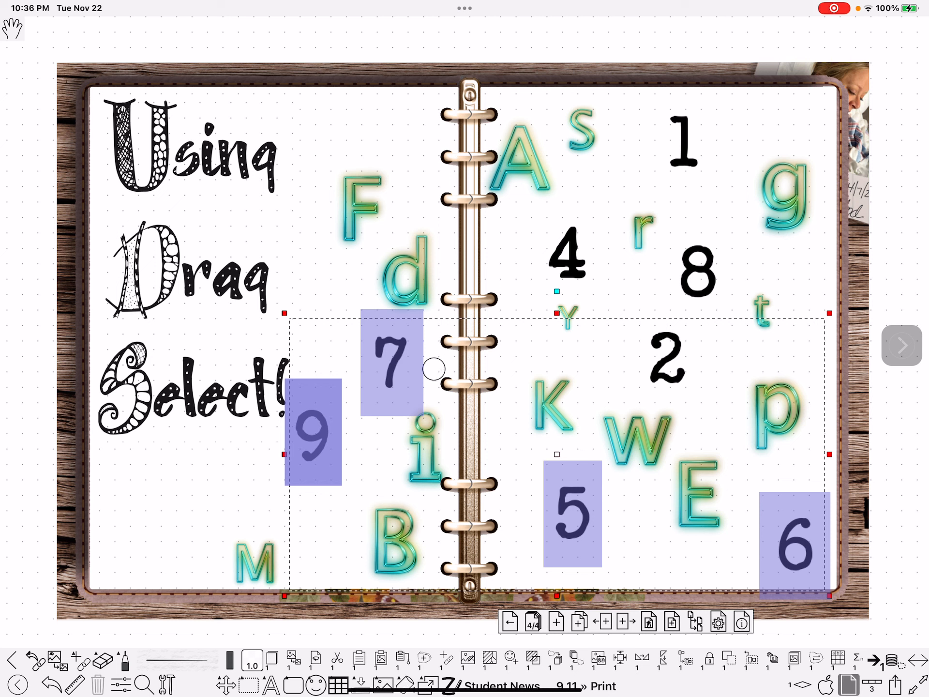
pyautogui.moveTo(501, 267)
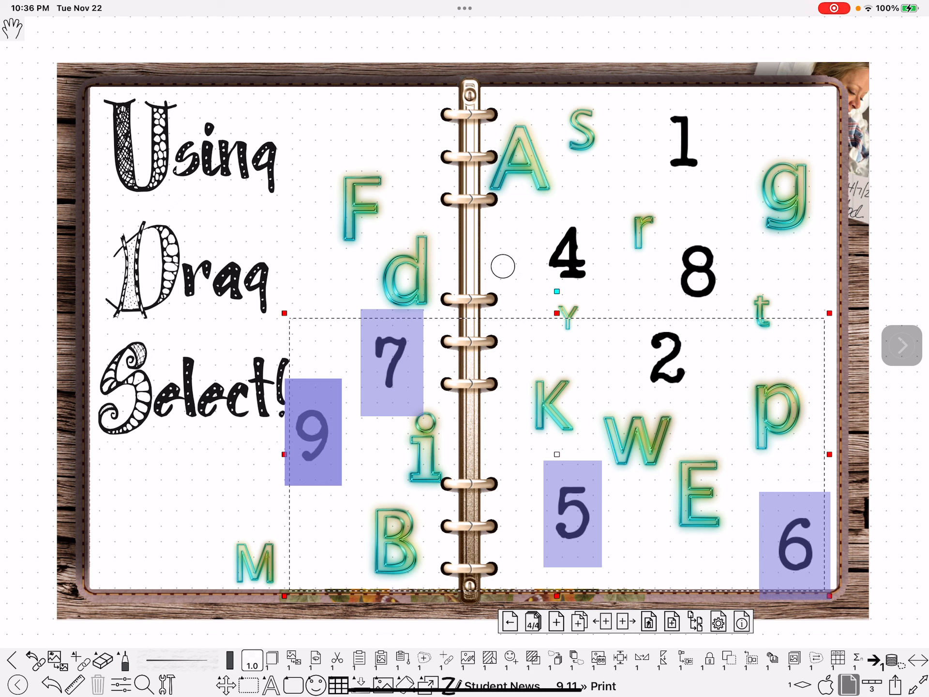